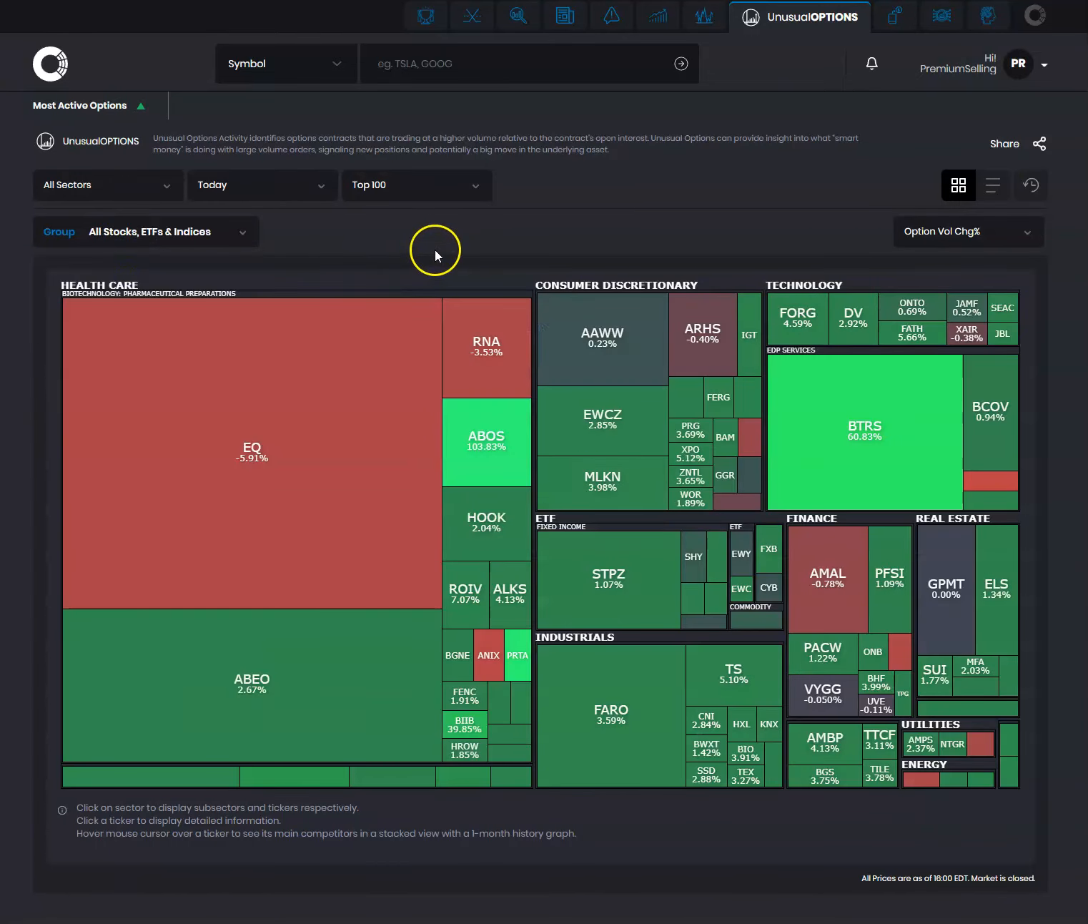
mouse_move(133, 190)
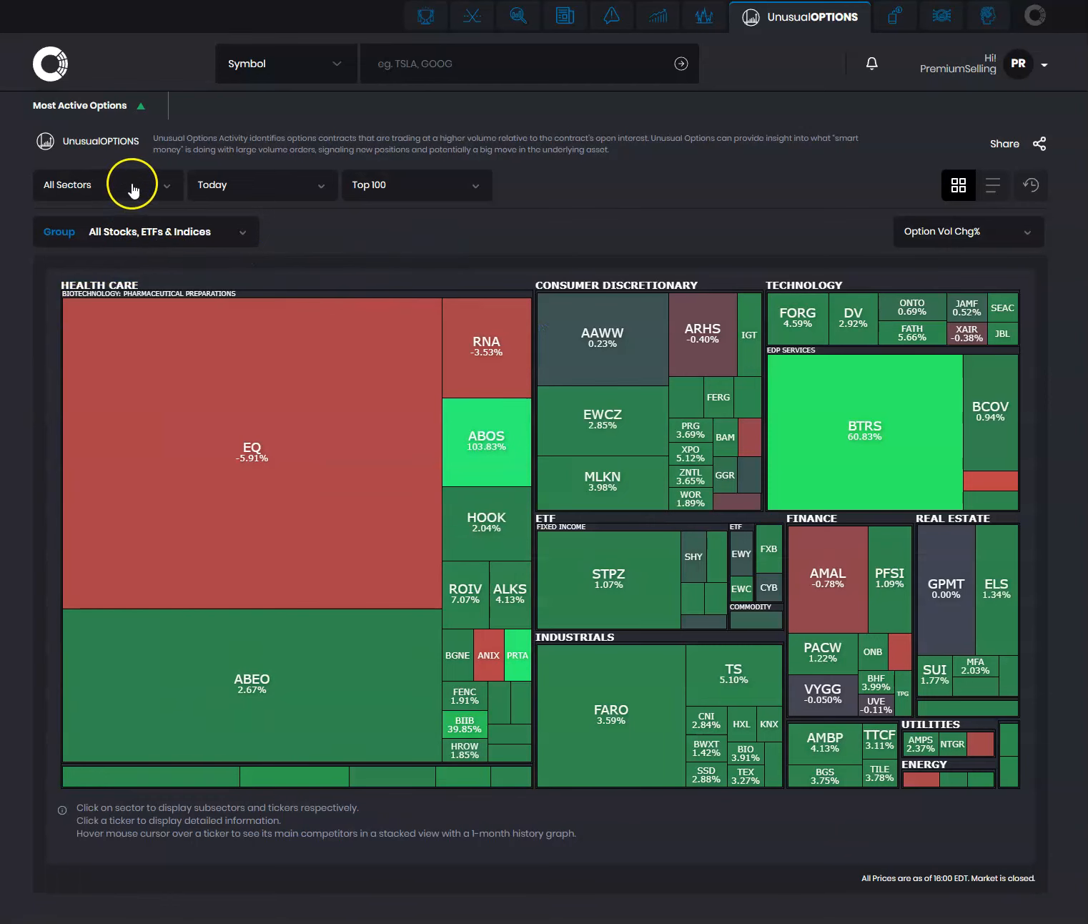
mouse_move(1011, 252)
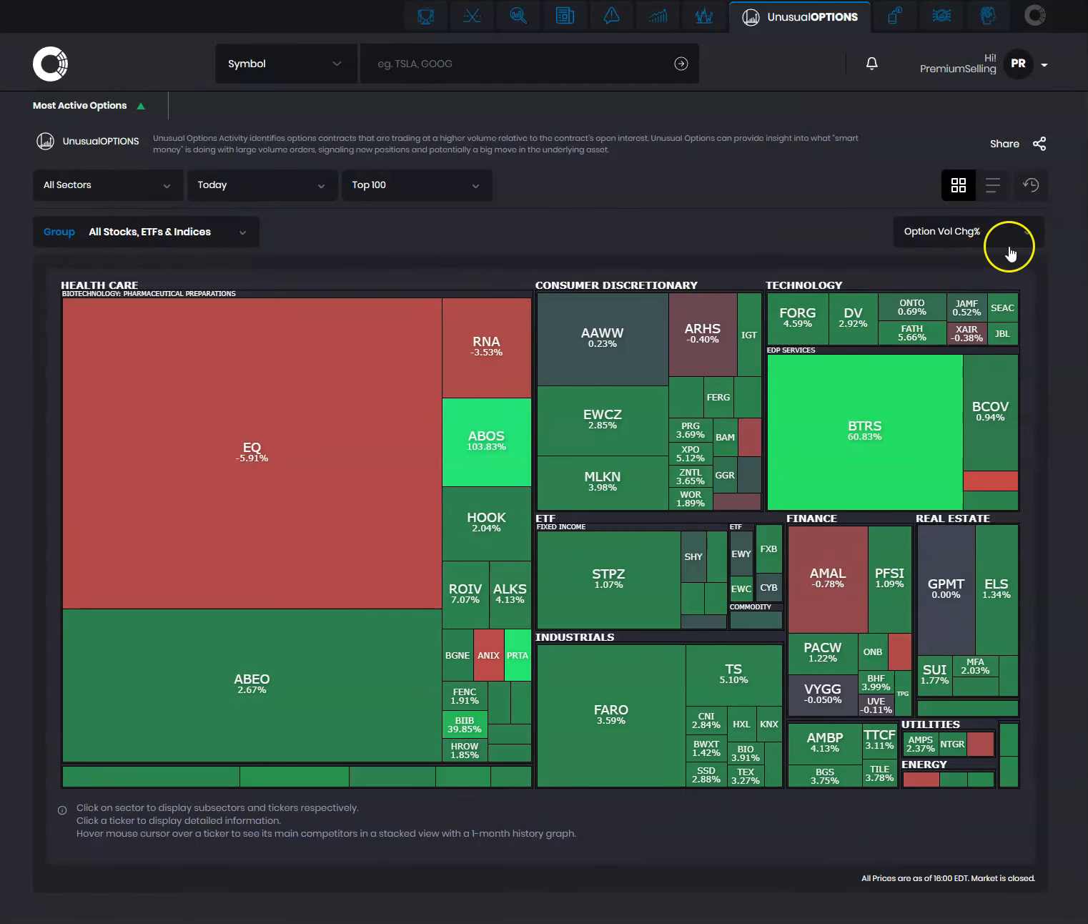
- Switch the heat map measure from Option Vol Chg% to Option OI Chg%
left_click(967, 231)
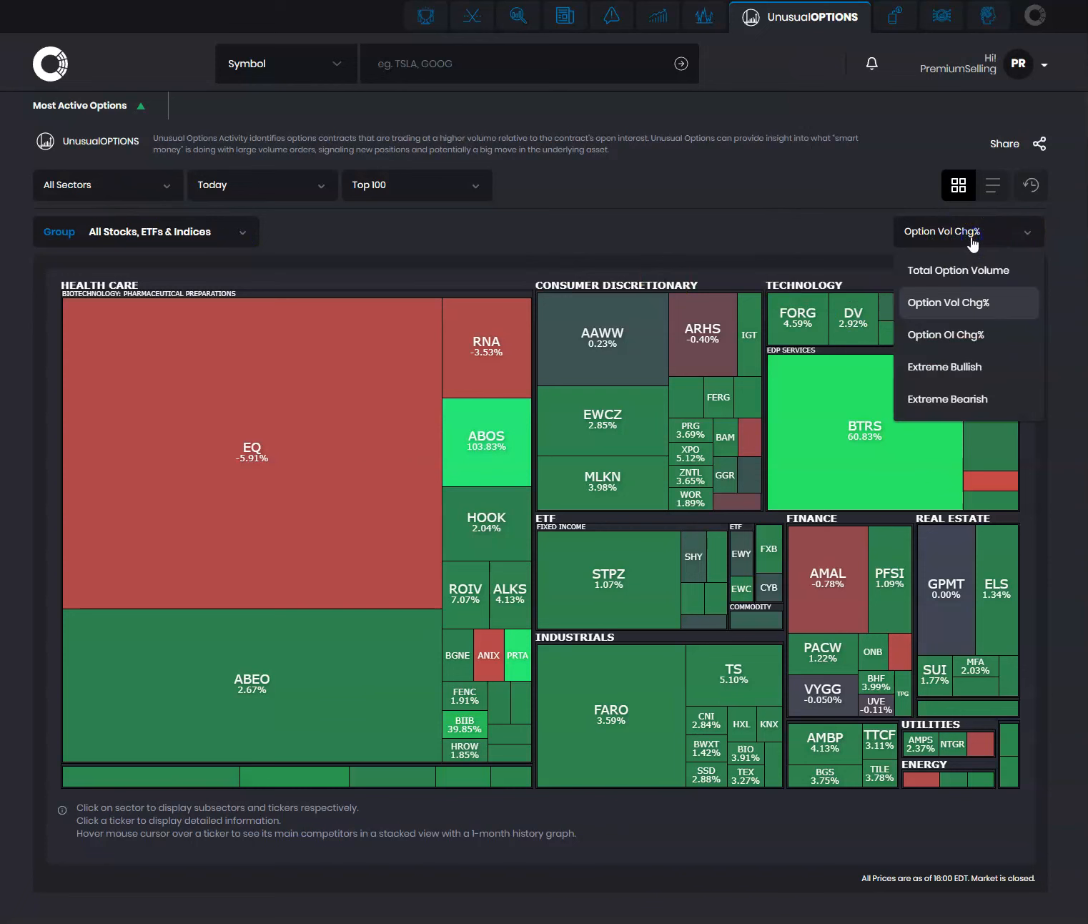
left_click(946, 335)
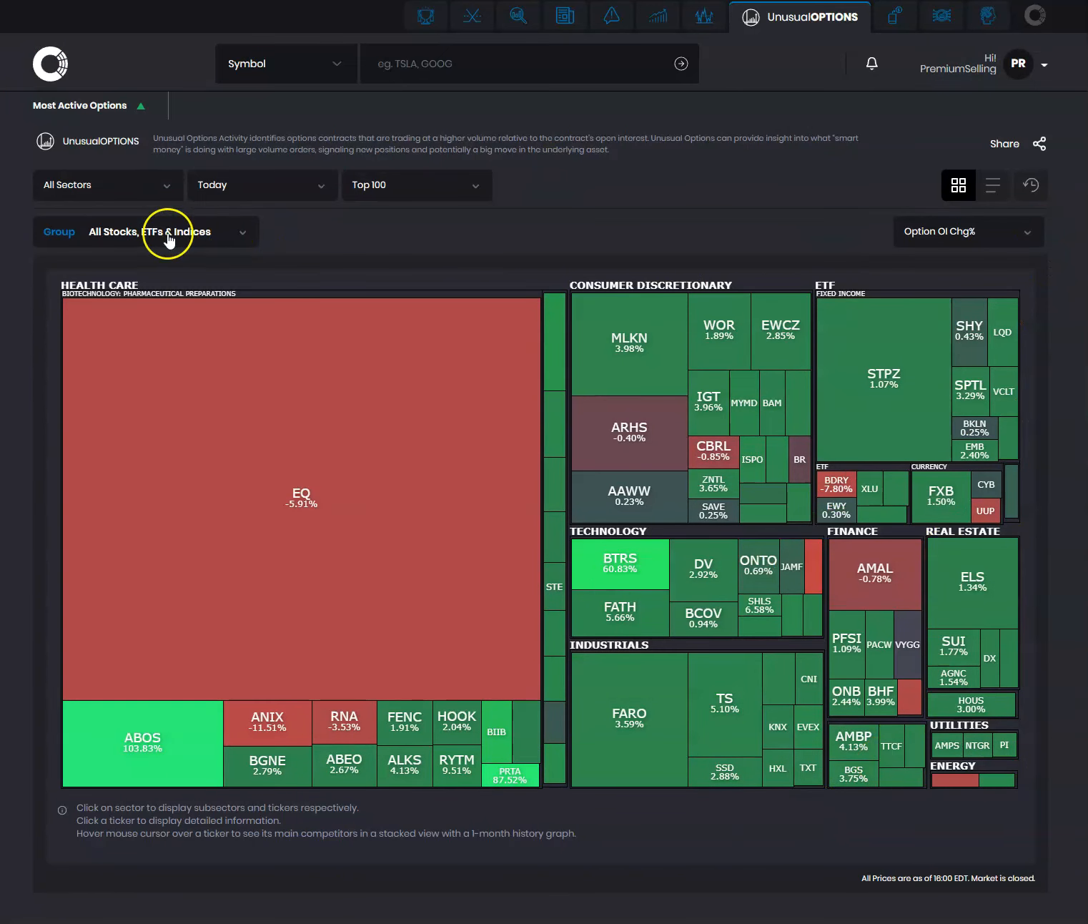
- Restrict the heat map to the NASDAQ 100 group and open BIIB's detail page
left_click(144, 231)
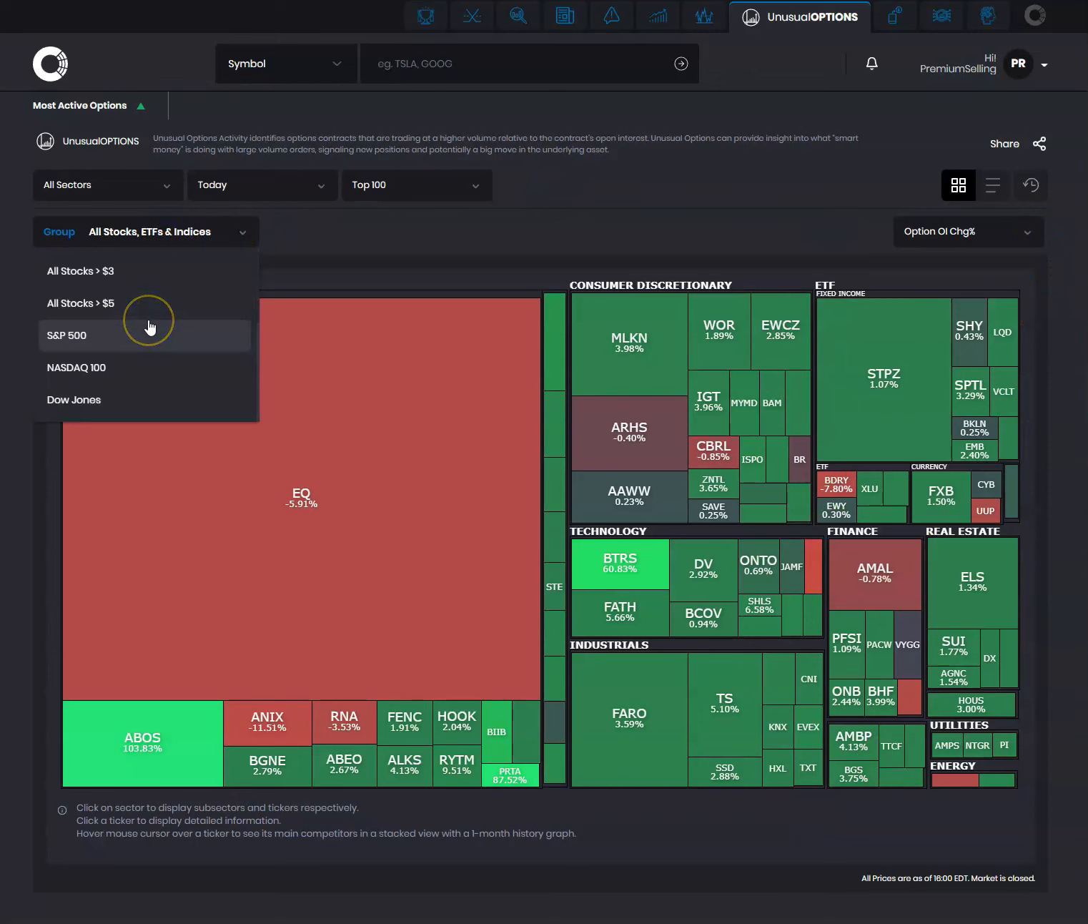
left_click(76, 368)
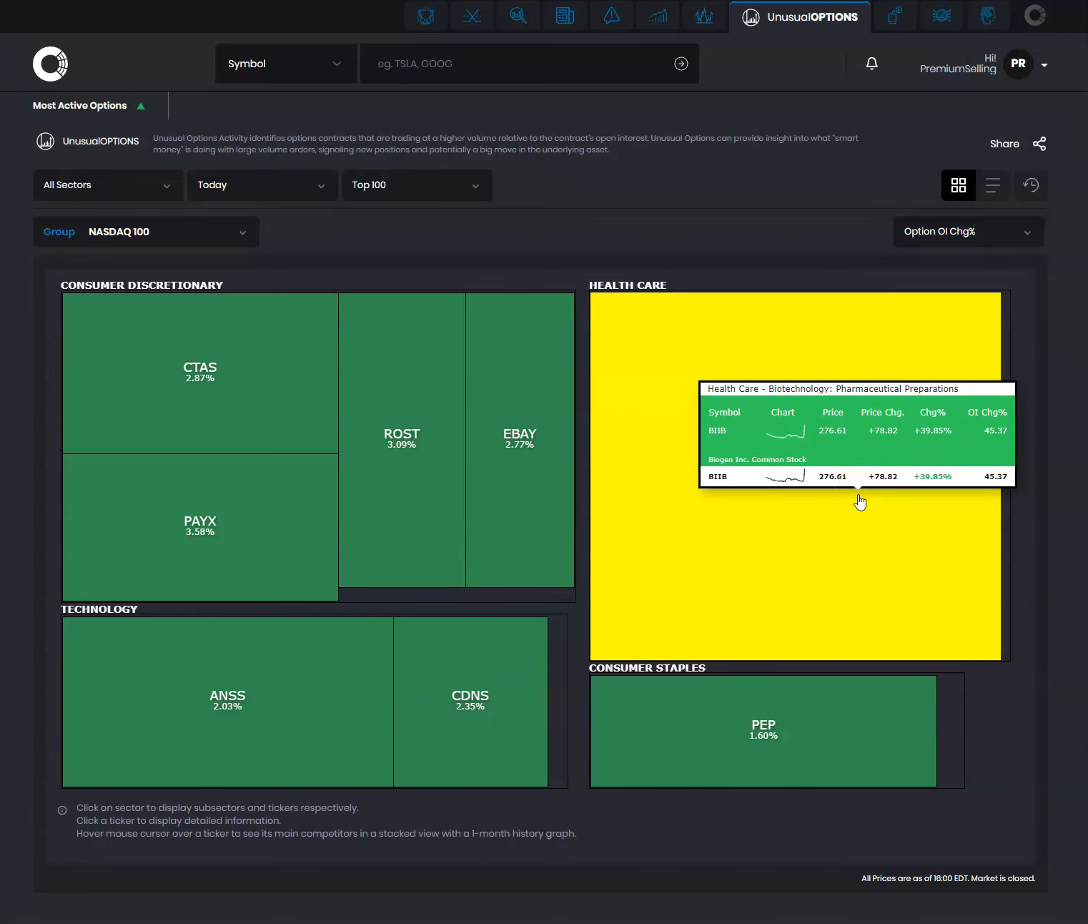
left_click(718, 477)
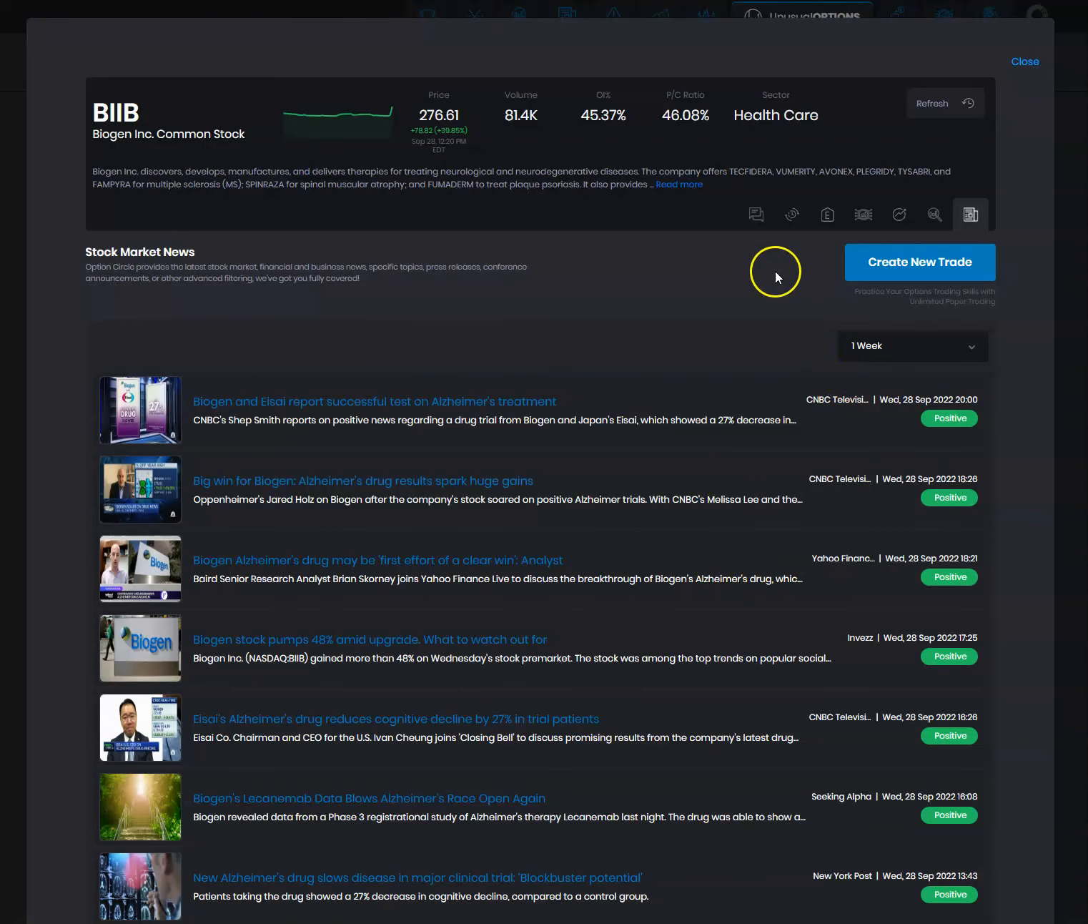
mouse_move(935, 215)
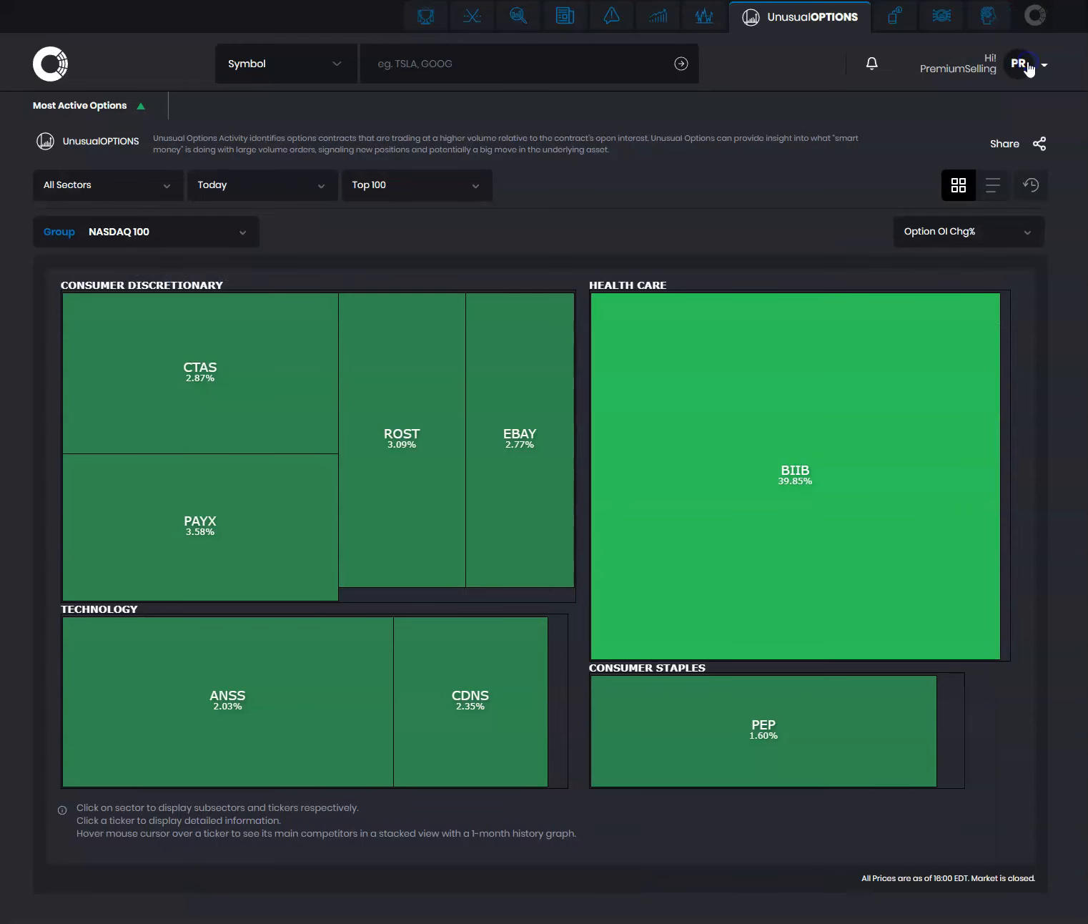
mouse_move(763, 729)
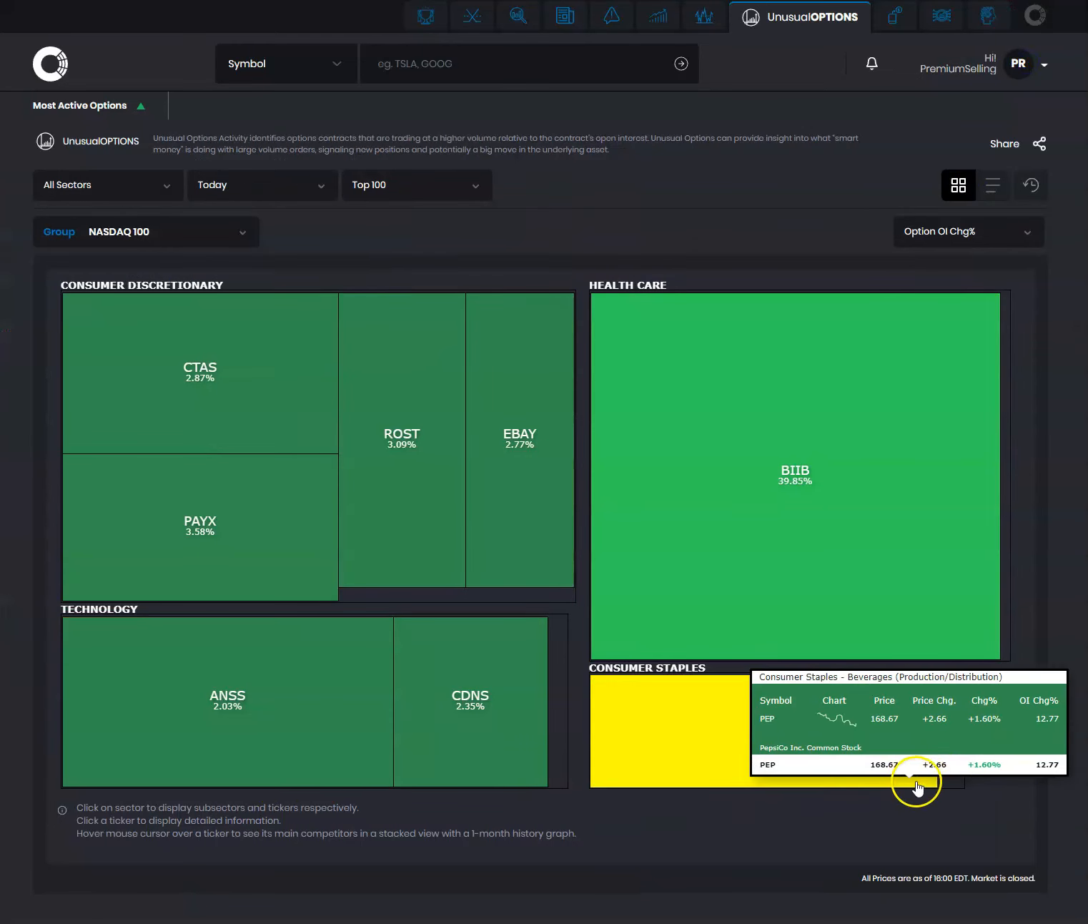
mouse_move(1005, 517)
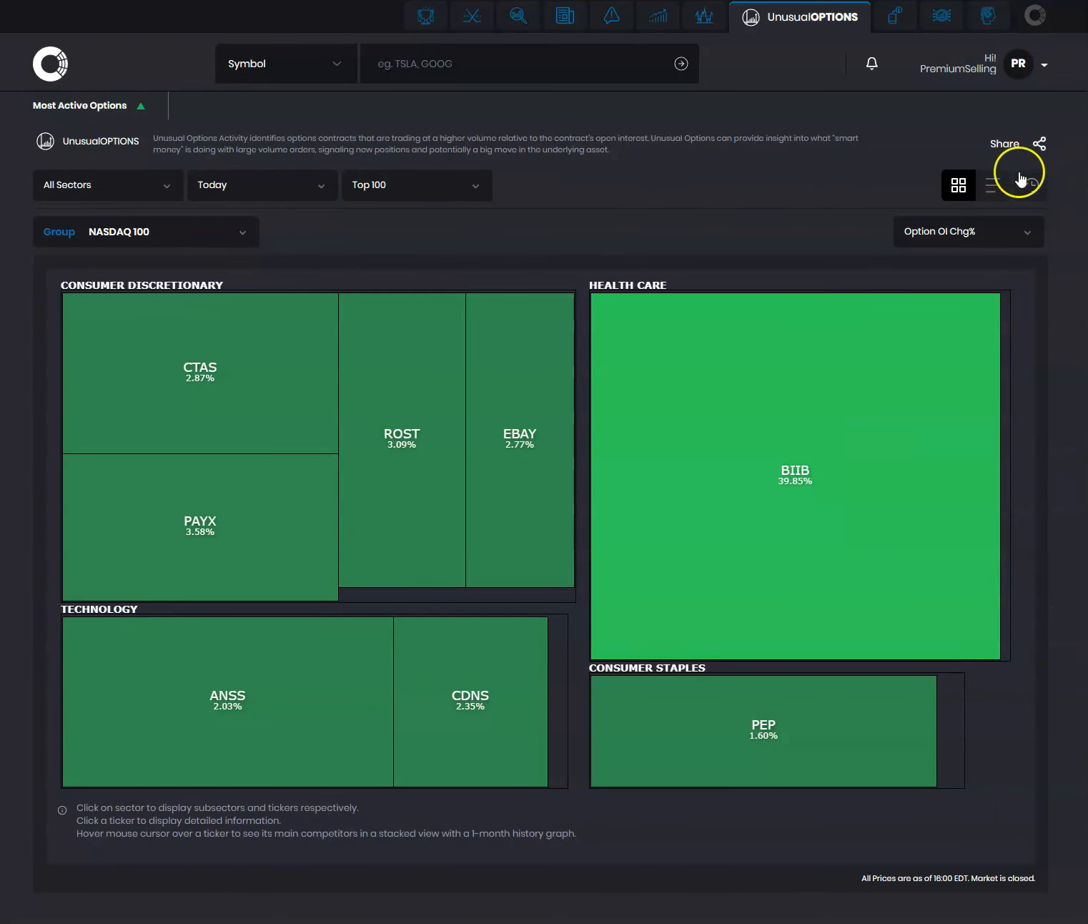
- Switch the NASDAQ 100 unusual options display to list view
left_click(992, 184)
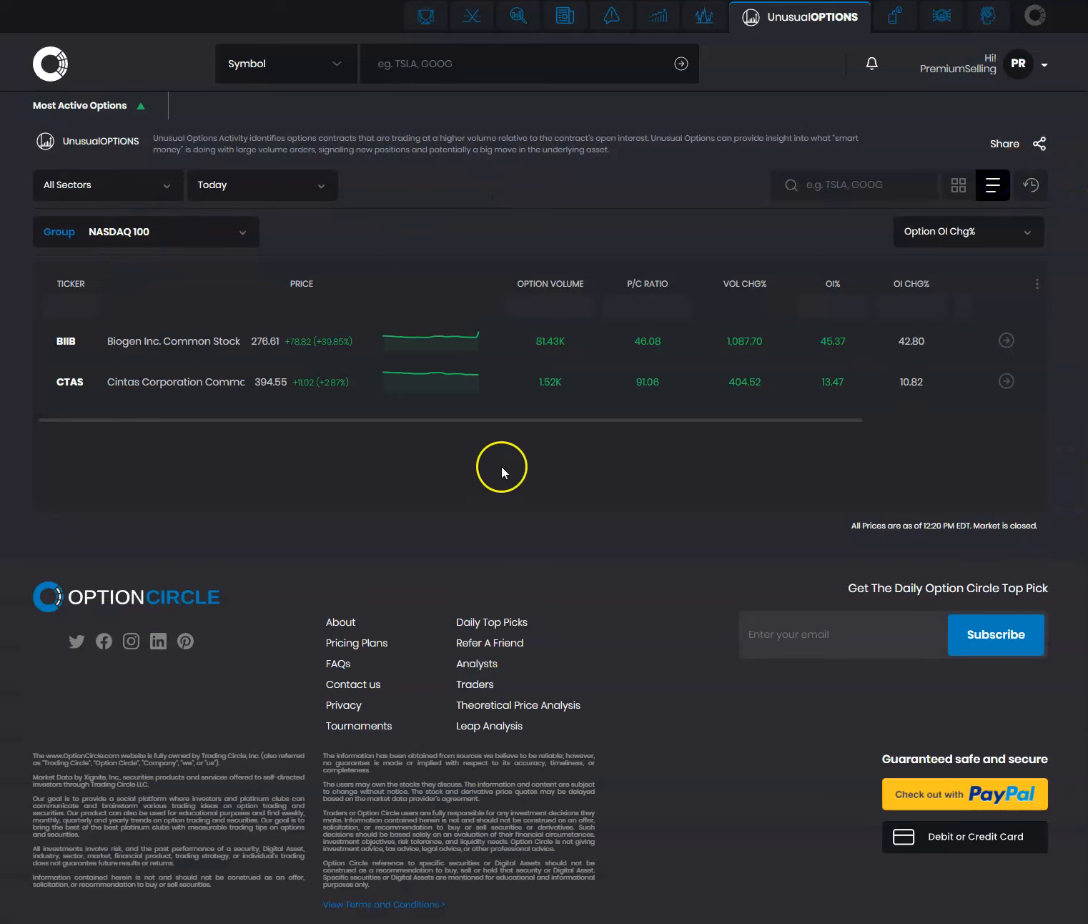